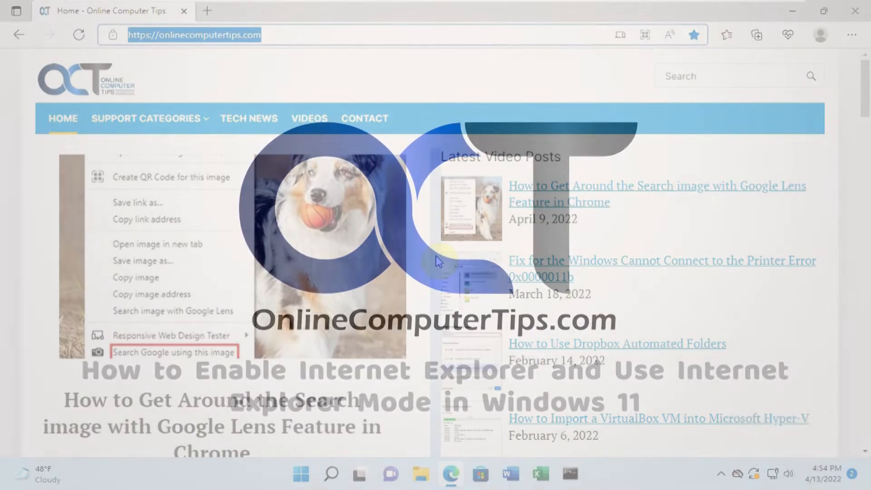
Go to Edge Settings and show the Default browser / Internet Explorer compatibility section
{"action": "left_click", "coordinate": [438, 261]}
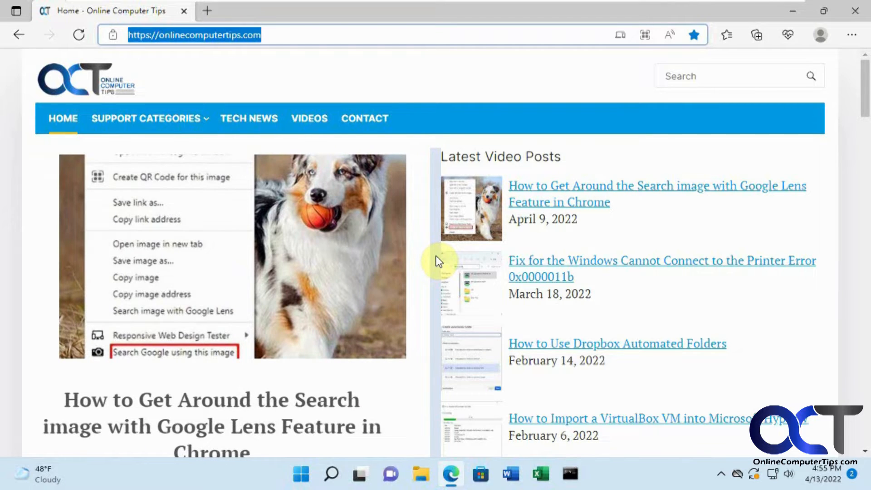
{"action": "mouse_move", "coordinate": [448, 232]}
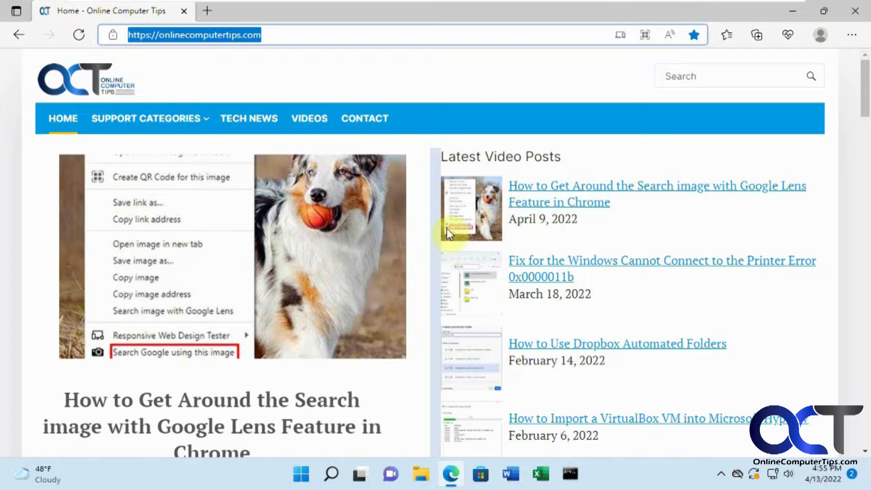
{"action": "mouse_move", "coordinate": [463, 84]}
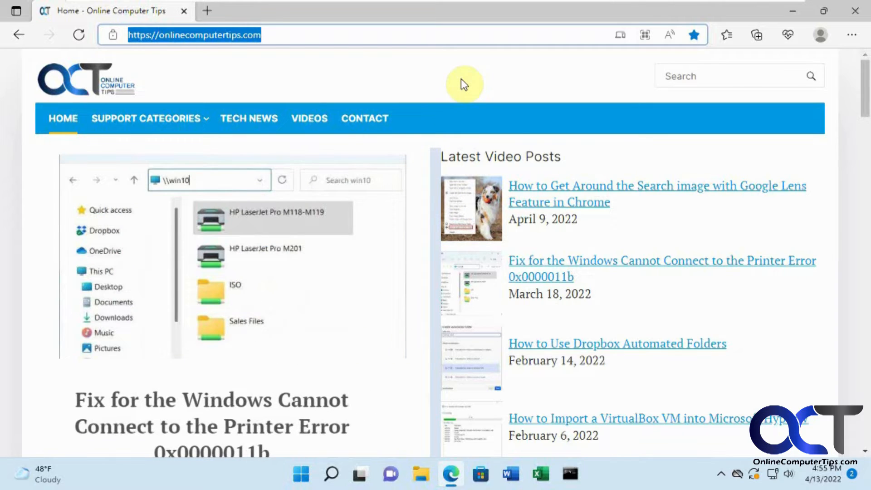
{"action": "left_click", "coordinate": [852, 34]}
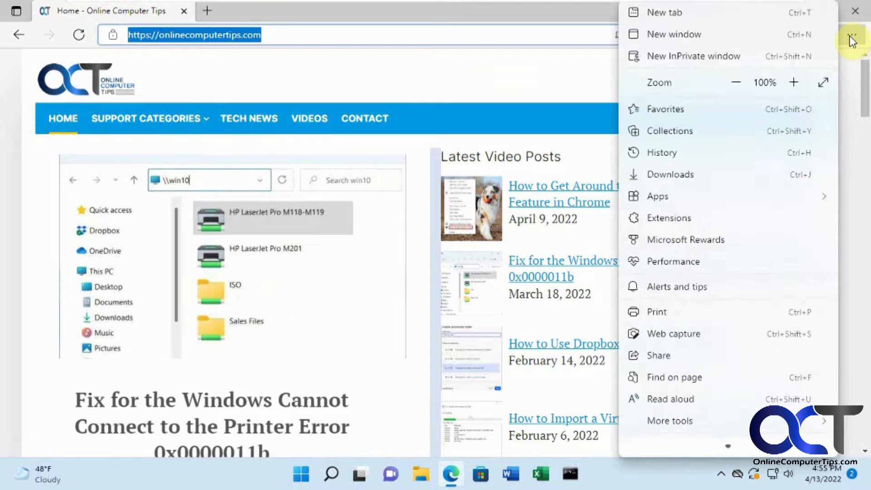
{"action": "scroll", "scroll_direction": "down", "scroll_amount": 3}
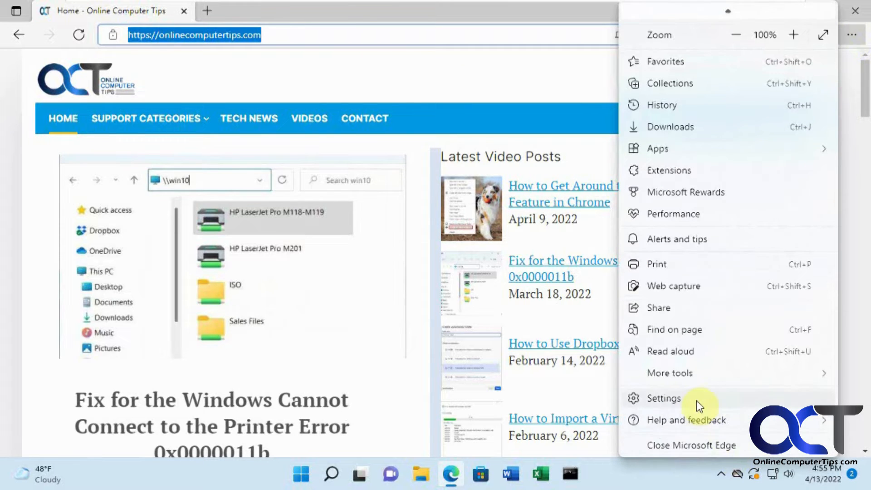
{"action": "left_click", "coordinate": [661, 398]}
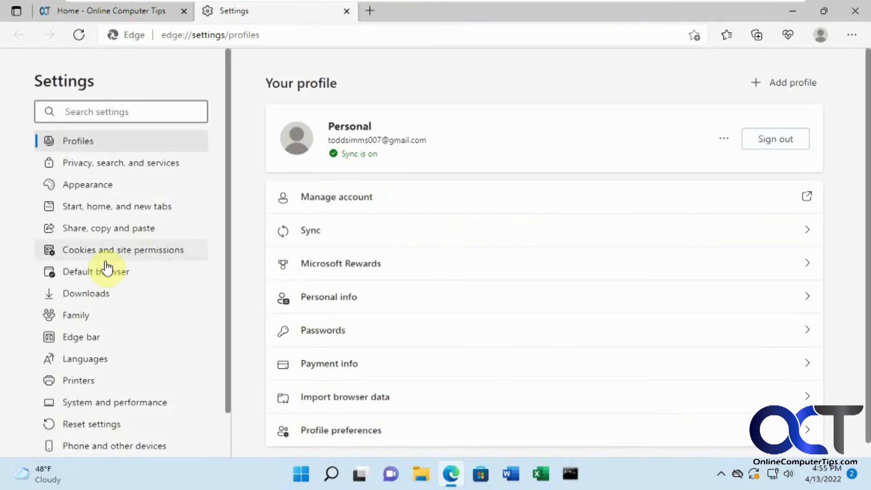
{"action": "left_click", "coordinate": [95, 271]}
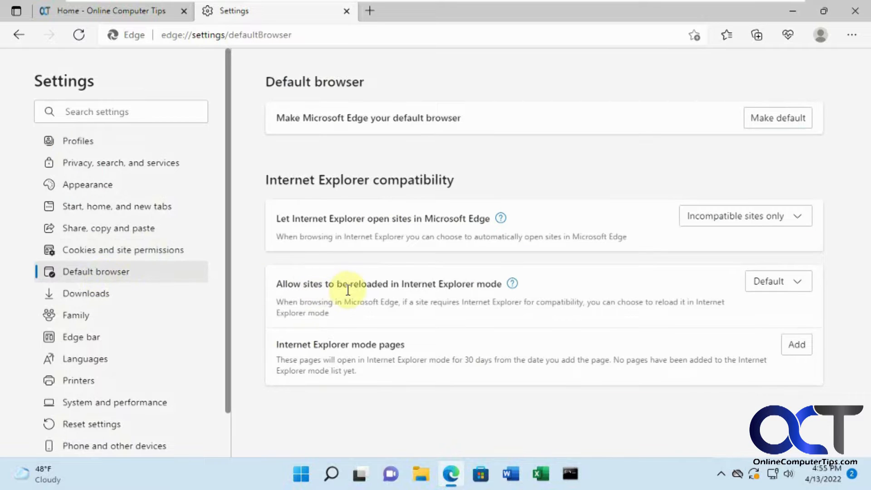
{"action": "mouse_move", "coordinate": [355, 294]}
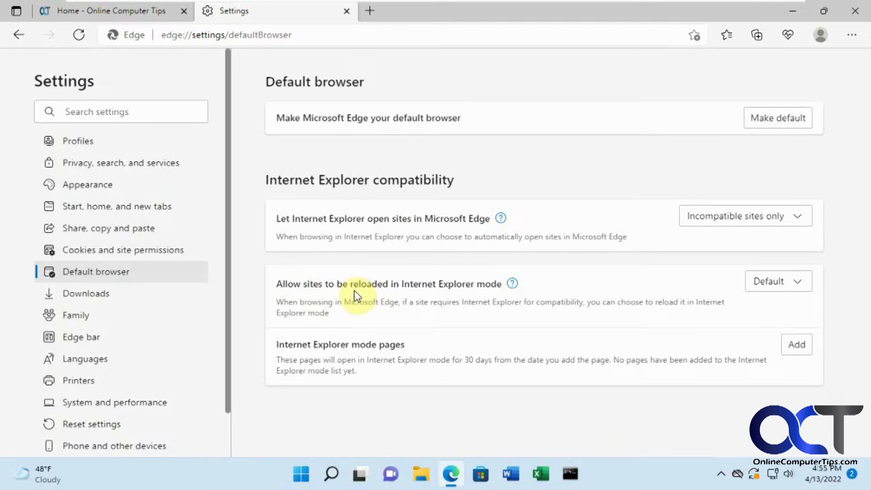
{"action": "mouse_move", "coordinate": [749, 309]}
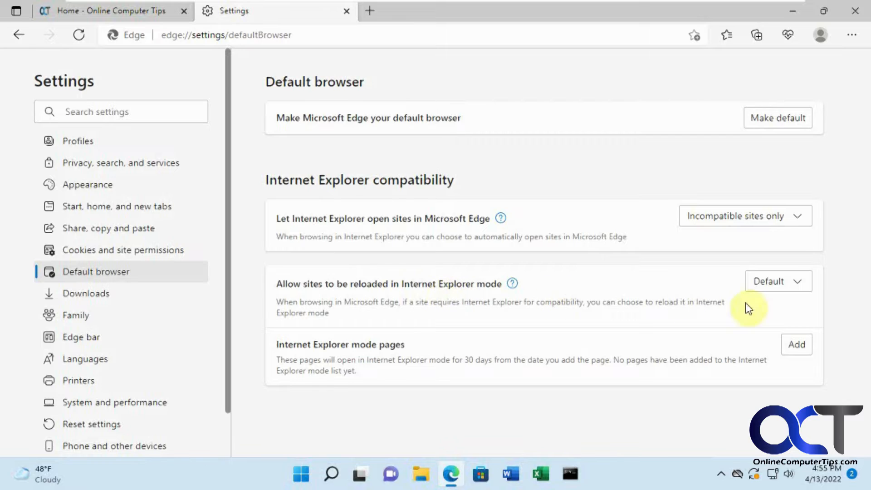
{"action": "mouse_move", "coordinate": [778, 281]}
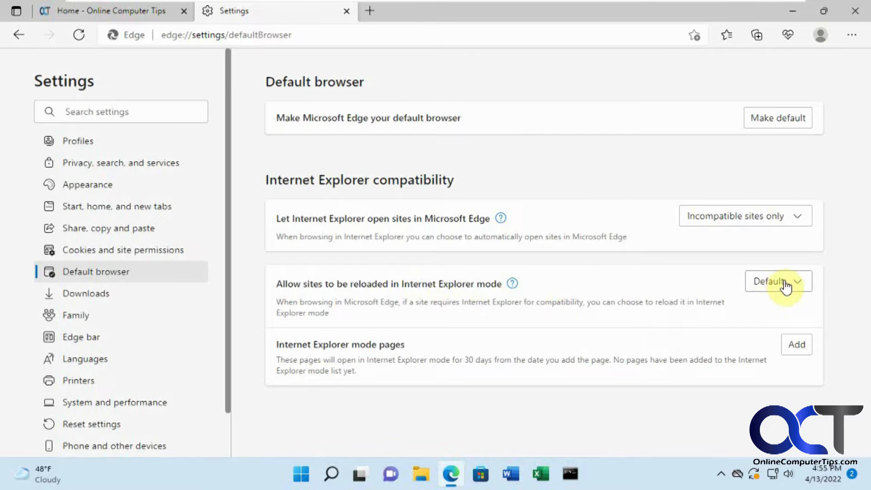
Set 'Allow sites to be reloaded in Internet Explorer mode' to Allow
{"action": "left_click", "coordinate": [778, 280]}
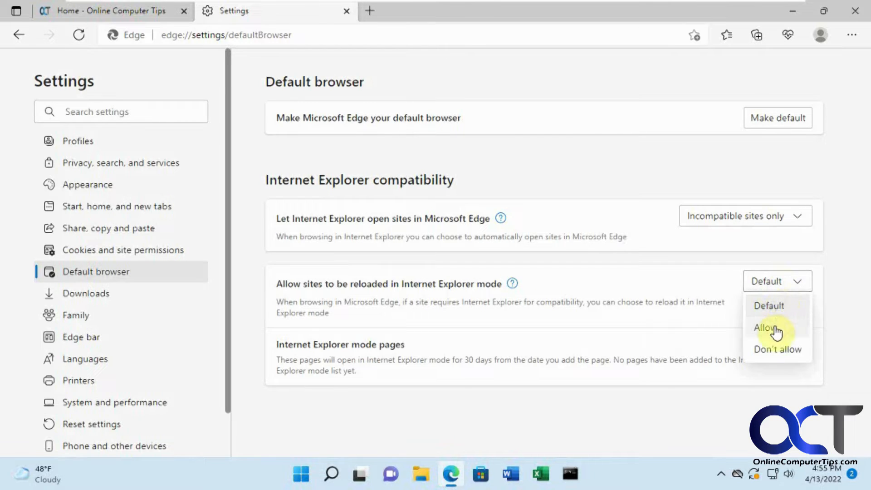
{"action": "left_click", "coordinate": [763, 327]}
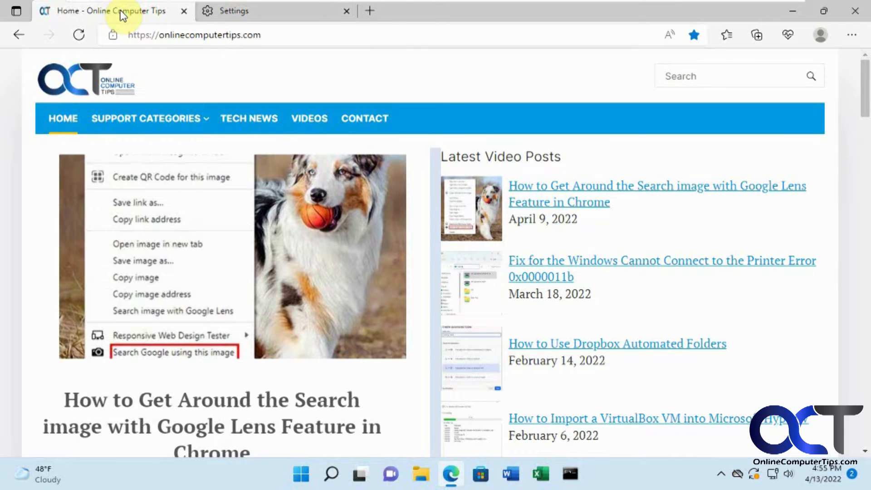
Reload the Online Computer Tips tab in Internet Explorer mode and dismiss the IE mode popup and infobar
{"action": "right_click", "coordinate": [111, 11]}
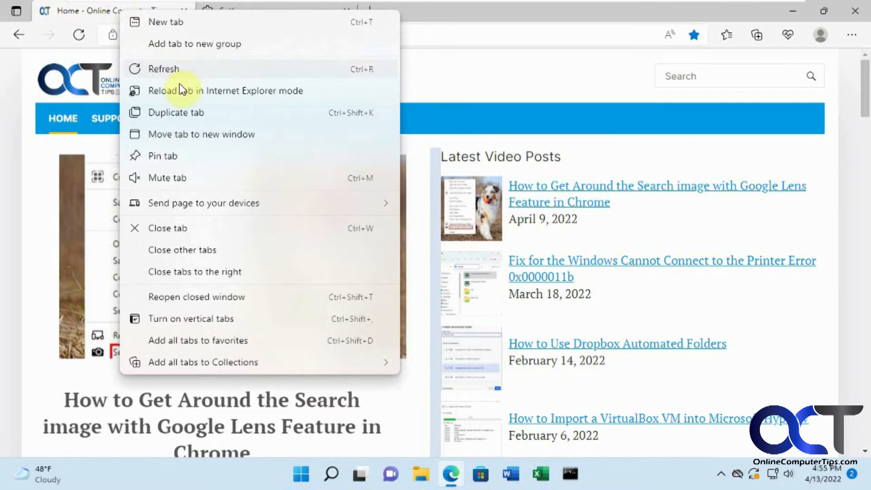
{"action": "left_click", "coordinate": [163, 68]}
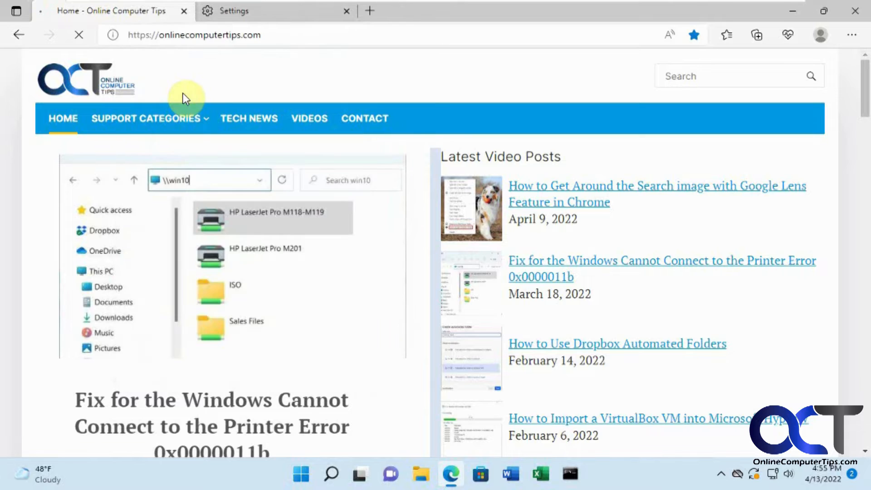
{"action": "left_click", "coordinate": [112, 34]}
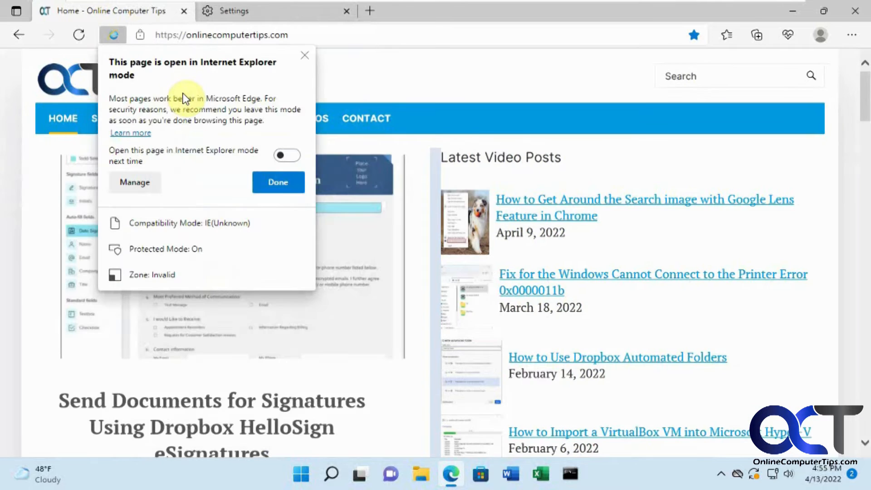
{"action": "mouse_move", "coordinate": [199, 114]}
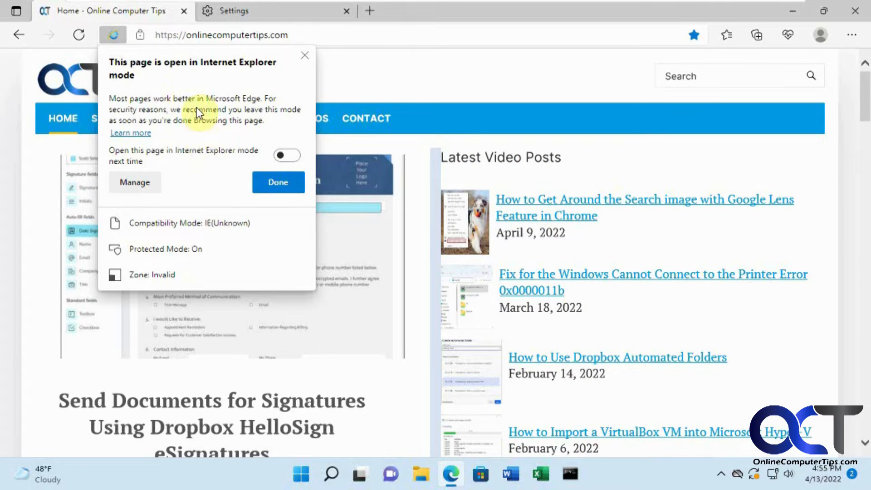
{"action": "mouse_move", "coordinate": [197, 78]}
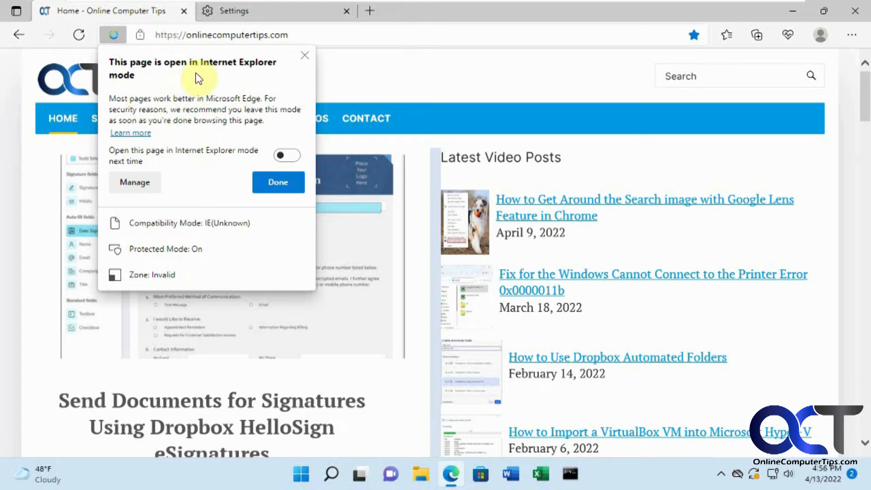
{"action": "mouse_move", "coordinate": [185, 125]}
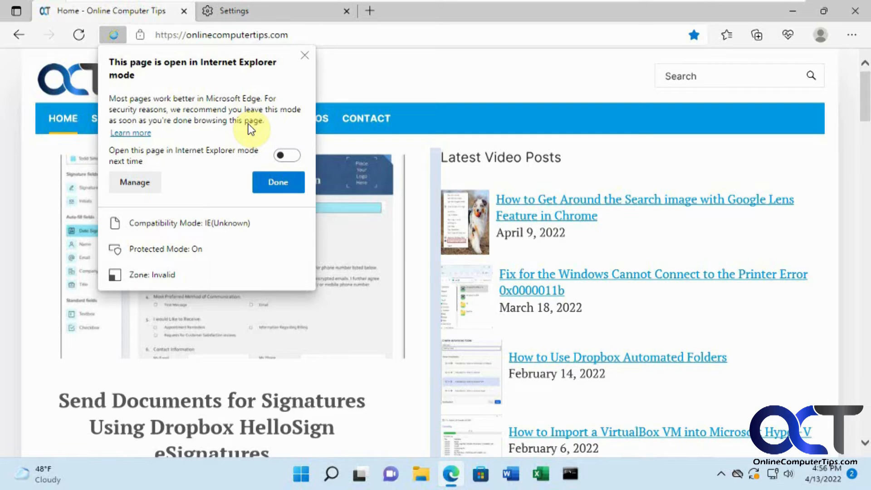
{"action": "mouse_move", "coordinate": [134, 183]}
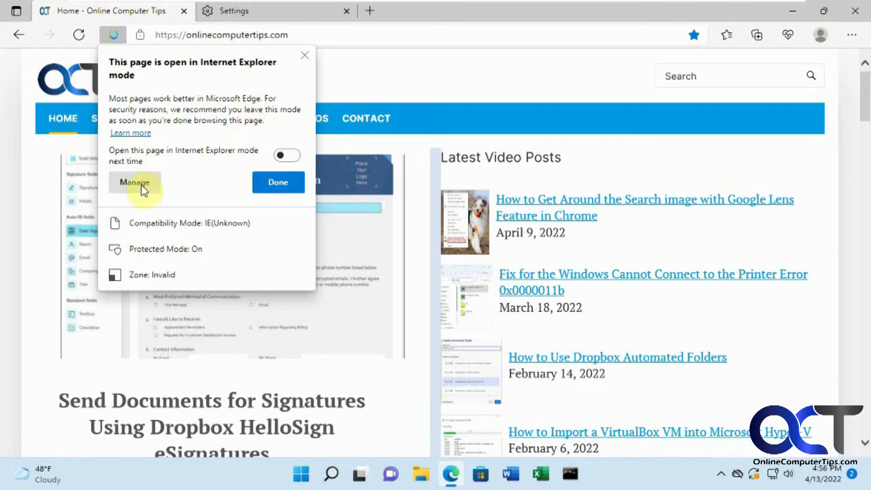
{"action": "mouse_move", "coordinate": [248, 145]}
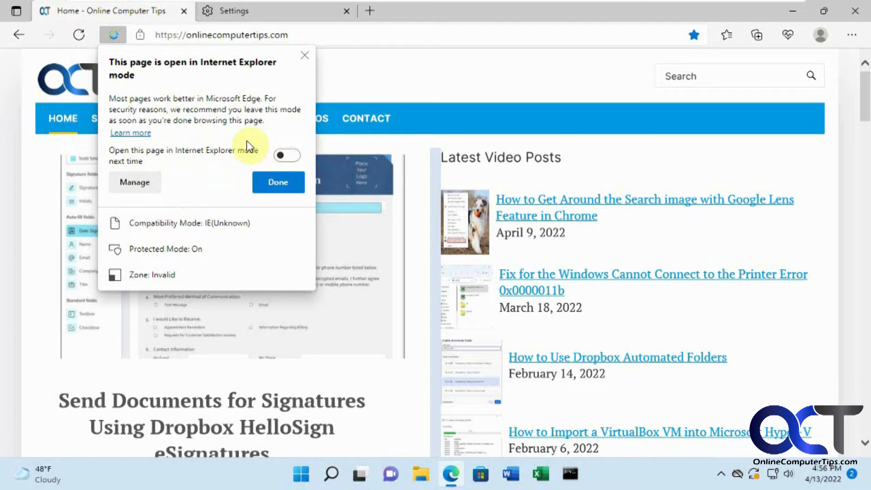
{"action": "left_click", "coordinate": [277, 182]}
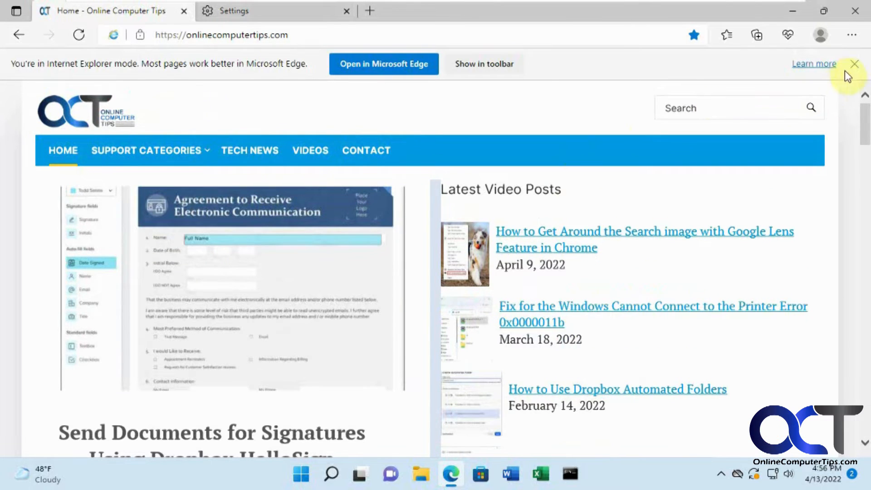
{"action": "left_click", "coordinate": [854, 63]}
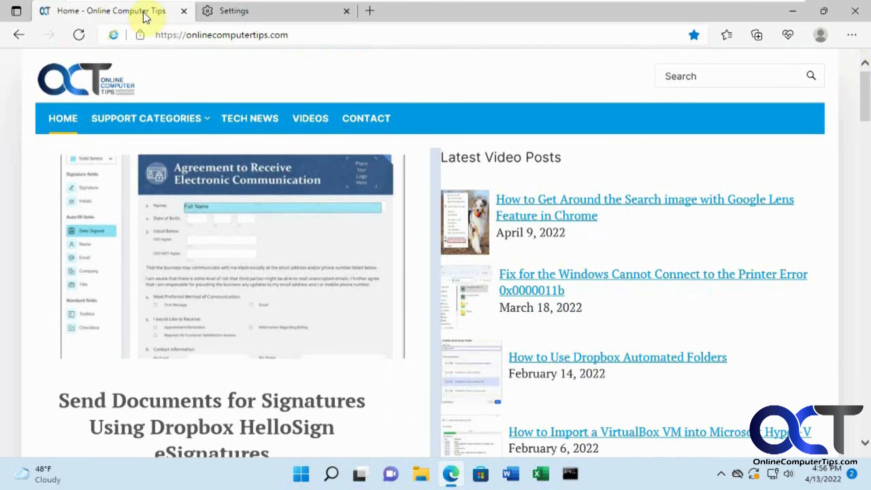
Switch back to the Settings tab showing IE-mode reloading set to Allow
{"action": "right_click", "coordinate": [111, 10]}
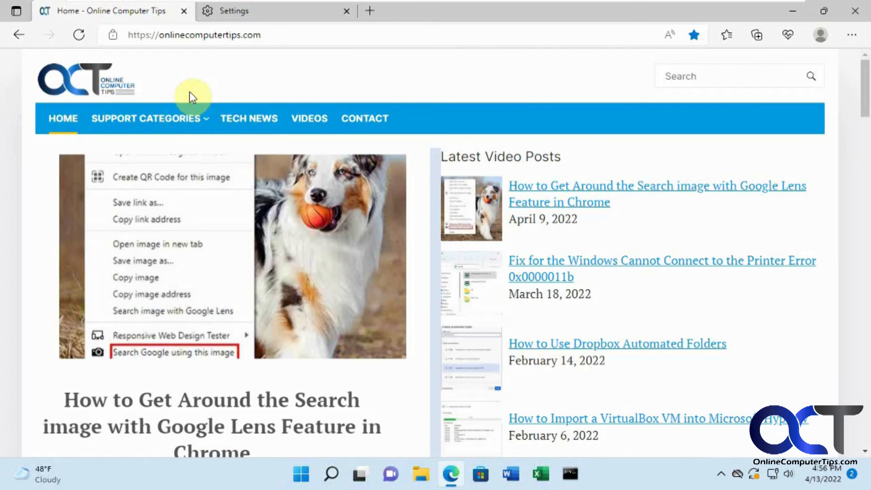
{"action": "left_click", "coordinate": [251, 11]}
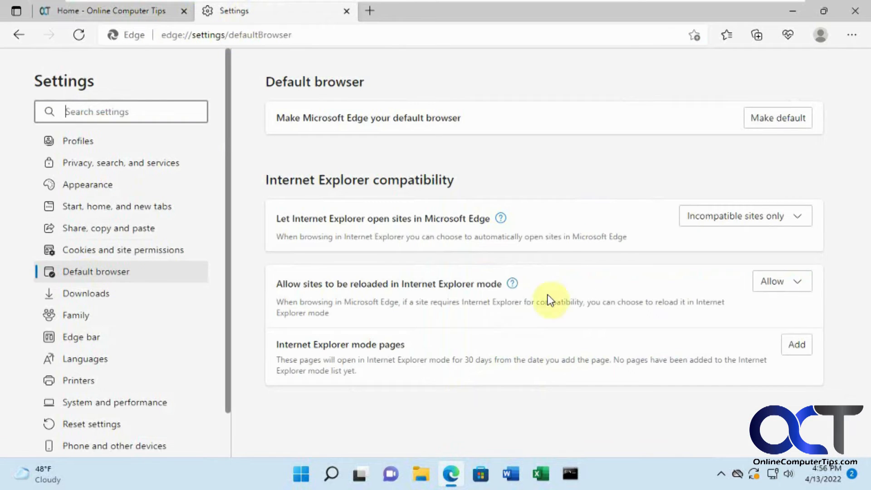
{"action": "mouse_move", "coordinate": [777, 293]}
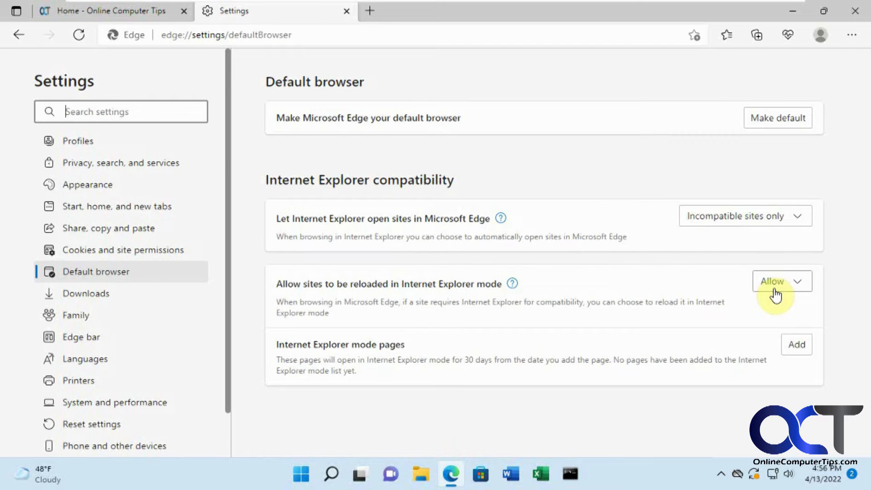
{"action": "mouse_move", "coordinate": [719, 300]}
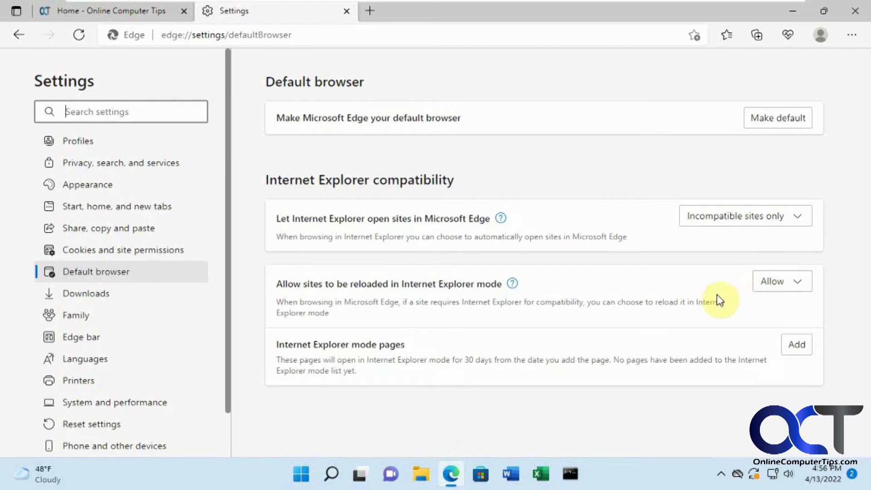
{"action": "mouse_move", "coordinate": [785, 149]}
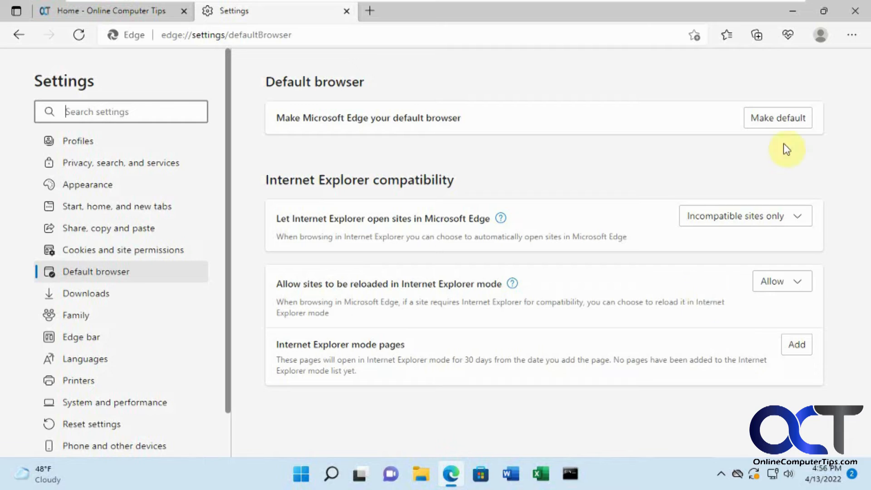
{"action": "mouse_move", "coordinate": [794, 11]}
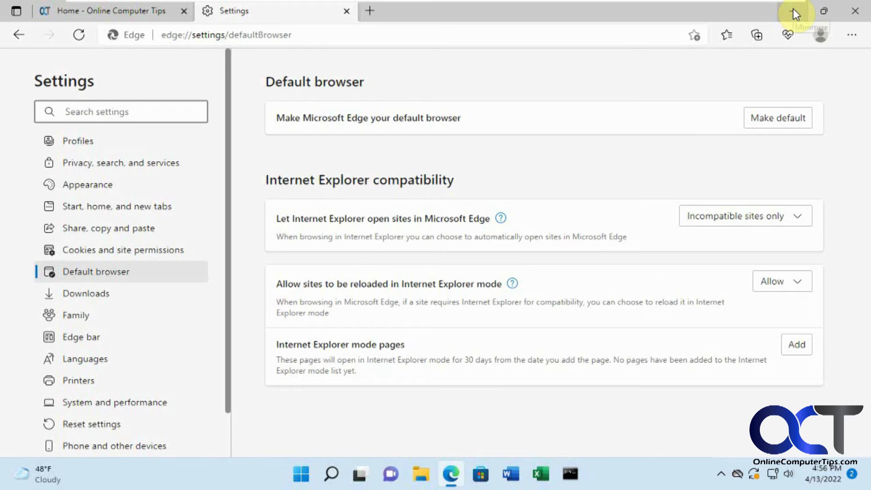
Minimize Edge to the desktop and select the OpenInternetExplorer.exe file
{"action": "left_click", "coordinate": [796, 10]}
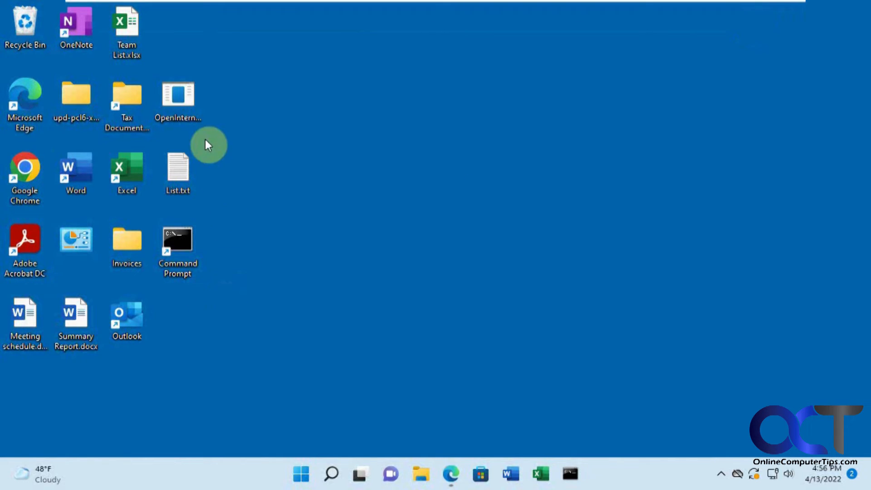
{"action": "left_click", "coordinate": [177, 94]}
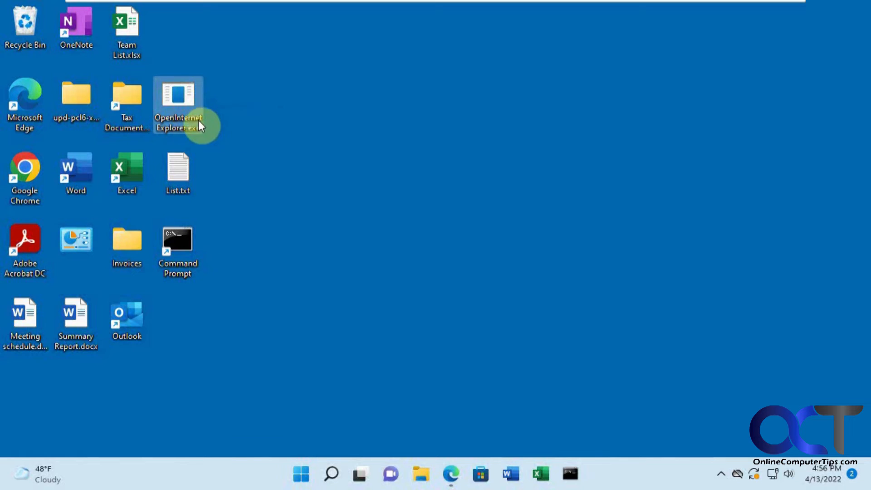
{"action": "mouse_move", "coordinate": [229, 132]}
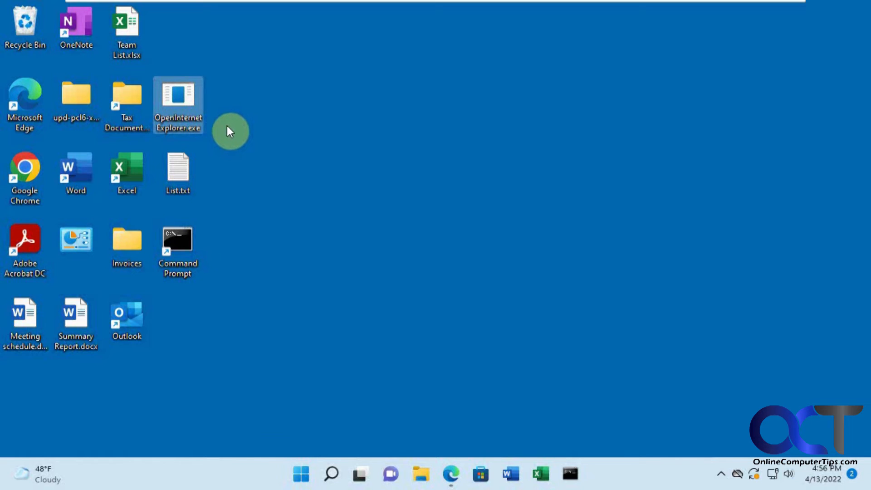
{"action": "mouse_move", "coordinate": [177, 111]}
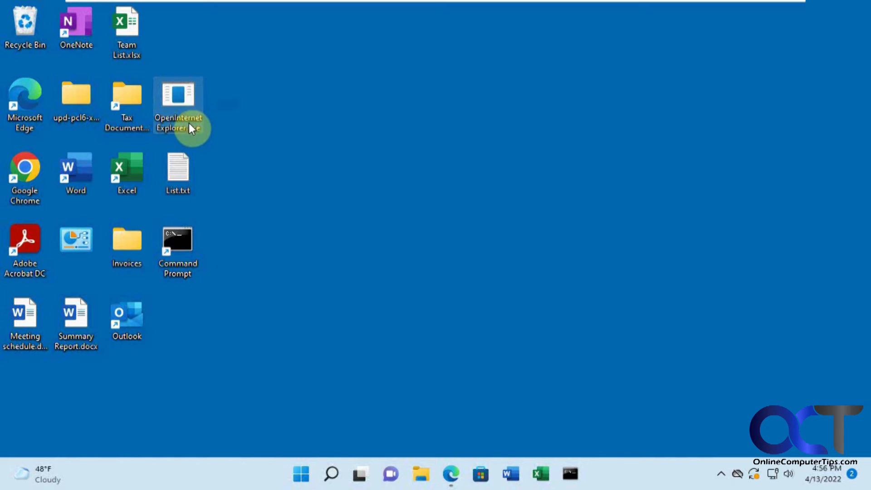
Launch OpenInternetExplorer.exe and load onlinecomputertips.com/ in Internet Explorer
{"action": "double_click", "coordinate": [178, 97]}
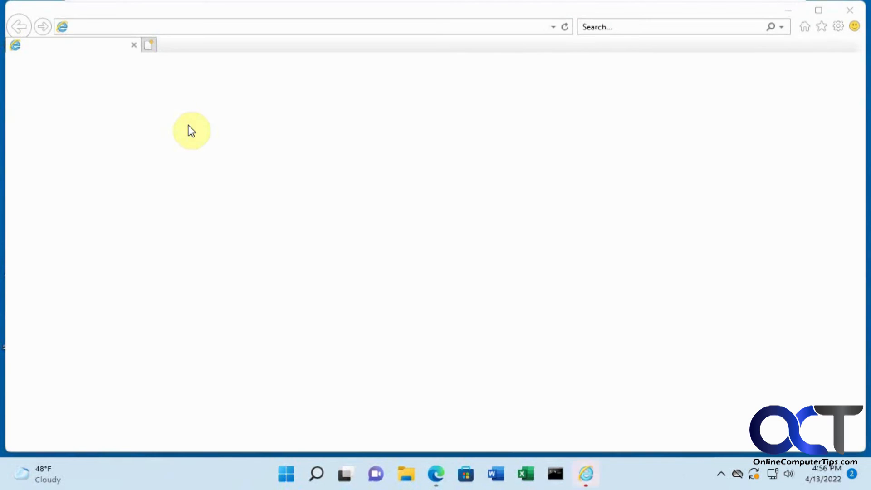
{"action": "mouse_move", "coordinate": [247, 32]}
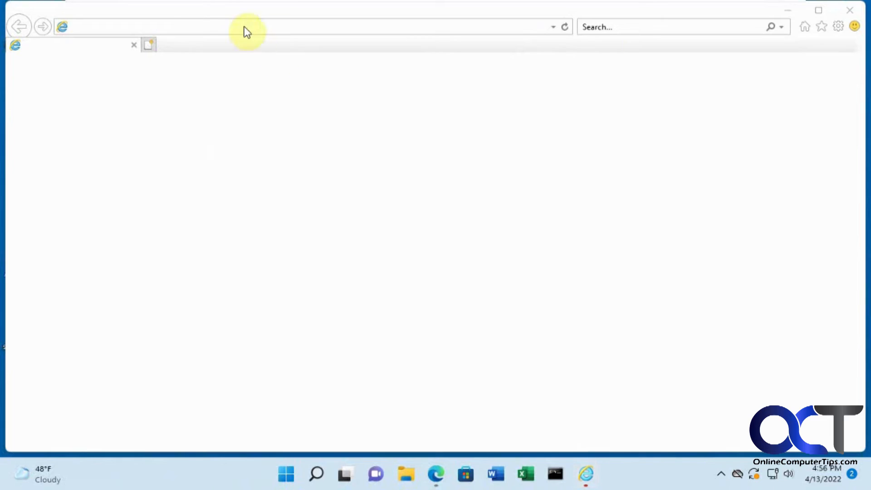
{"action": "type", "text": "onlinecomputertips.com/"}
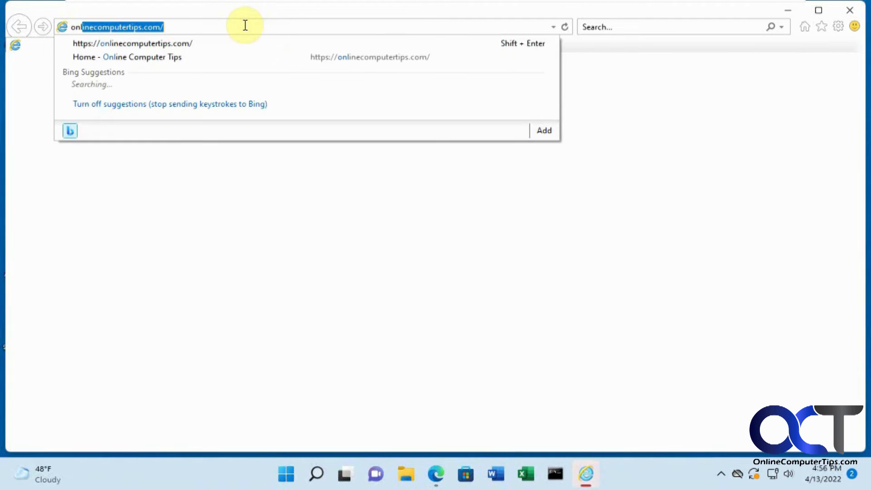
{"action": "key", "text": "Return"}
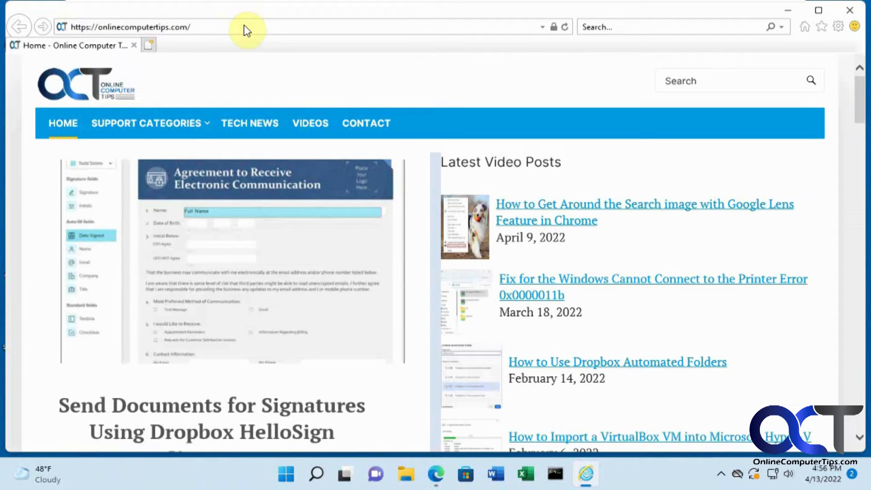
{"action": "mouse_move", "coordinate": [326, 86]}
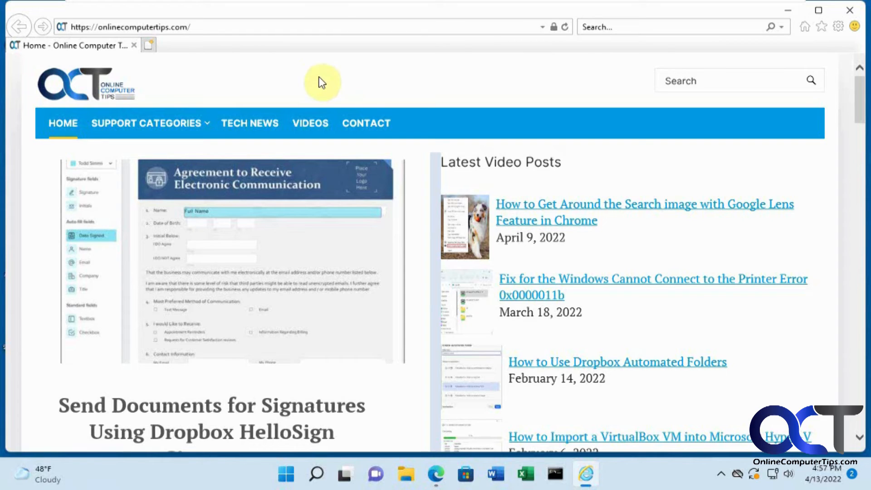
{"action": "mouse_move", "coordinate": [494, 121]}
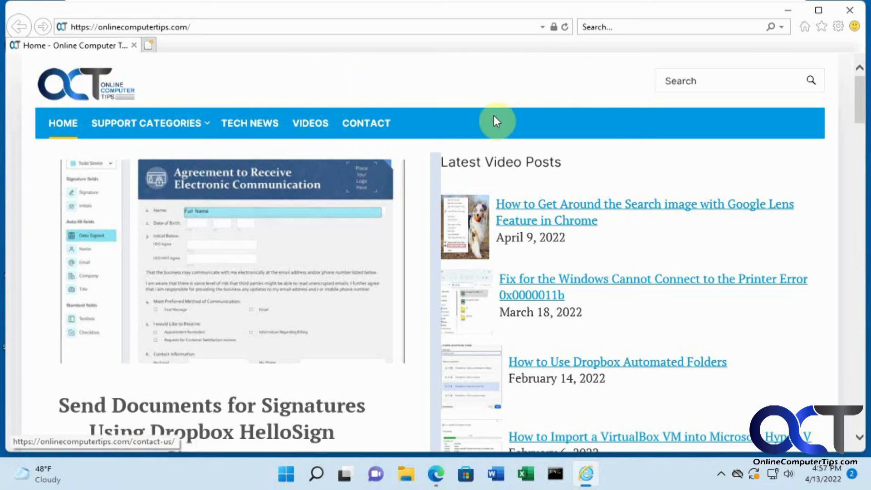
{"action": "mouse_move", "coordinate": [286, 78]}
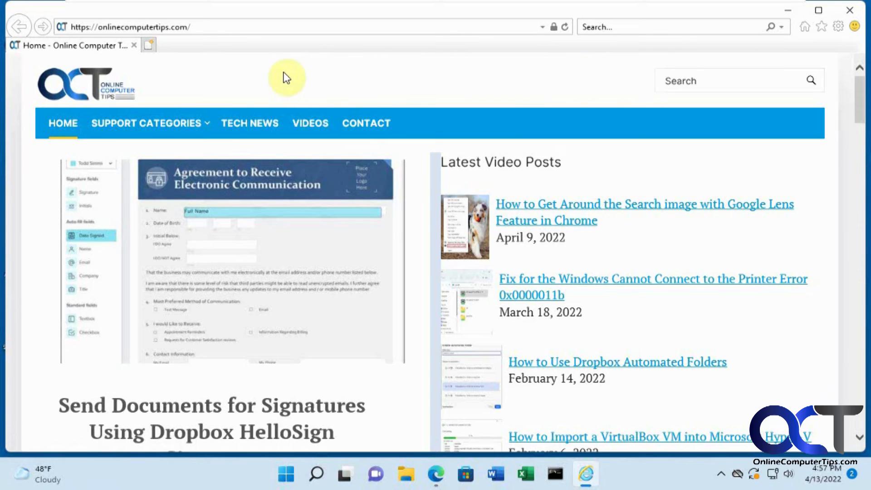
{"action": "mouse_move", "coordinate": [495, 88]}
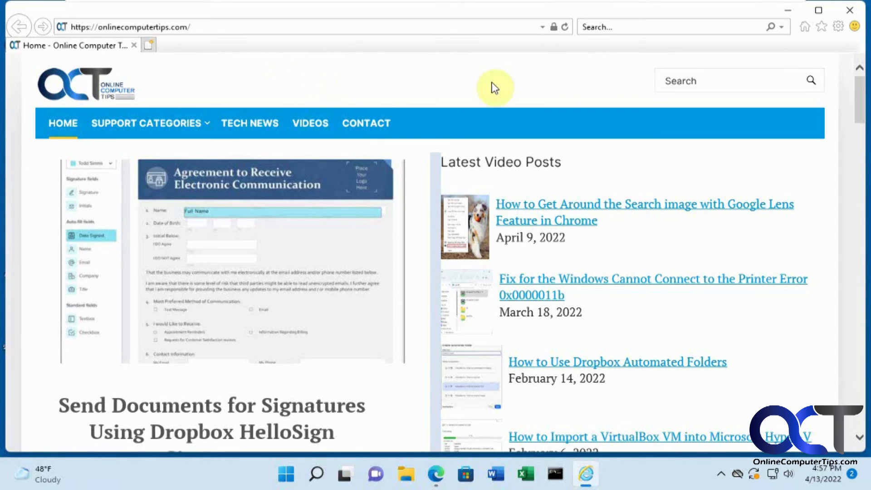
{"action": "mouse_move", "coordinate": [797, 42]}
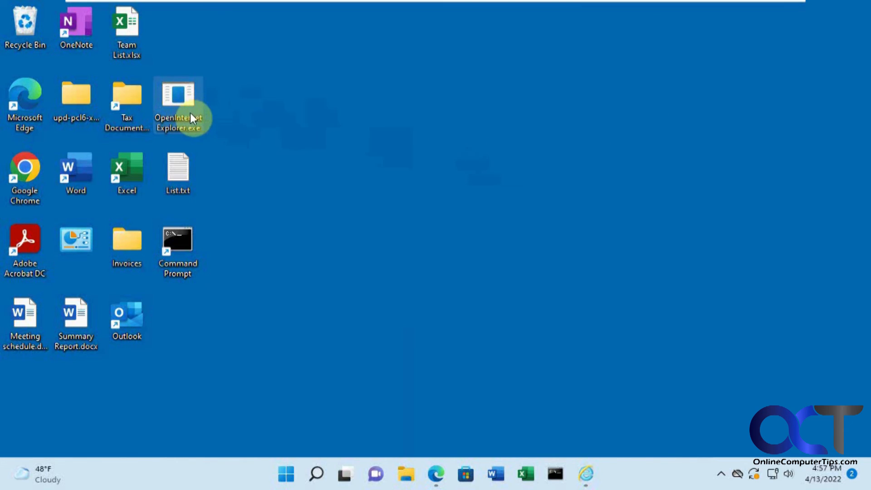
{"action": "mouse_move", "coordinate": [214, 127]}
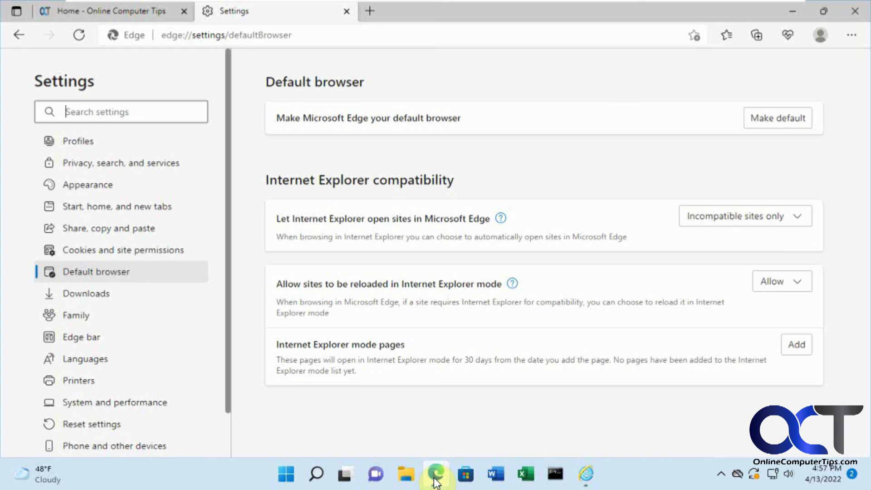
{"action": "mouse_move", "coordinate": [498, 293]}
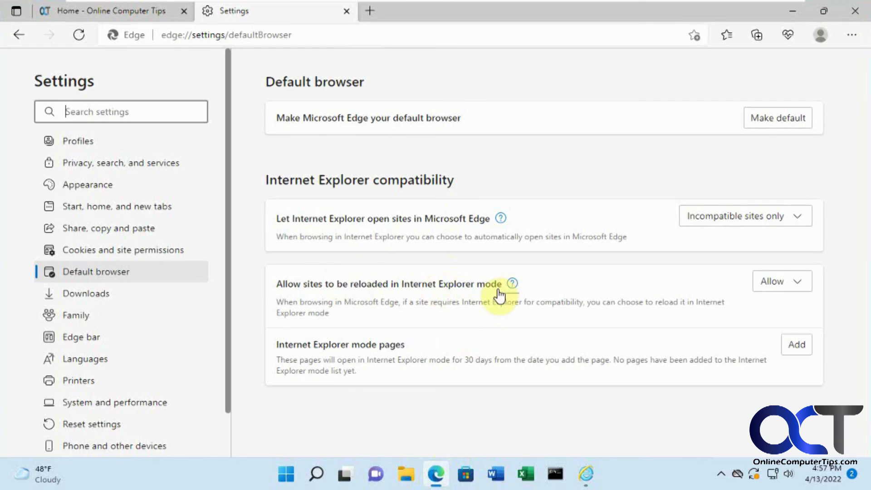
{"action": "mouse_move", "coordinate": [859, 315]}
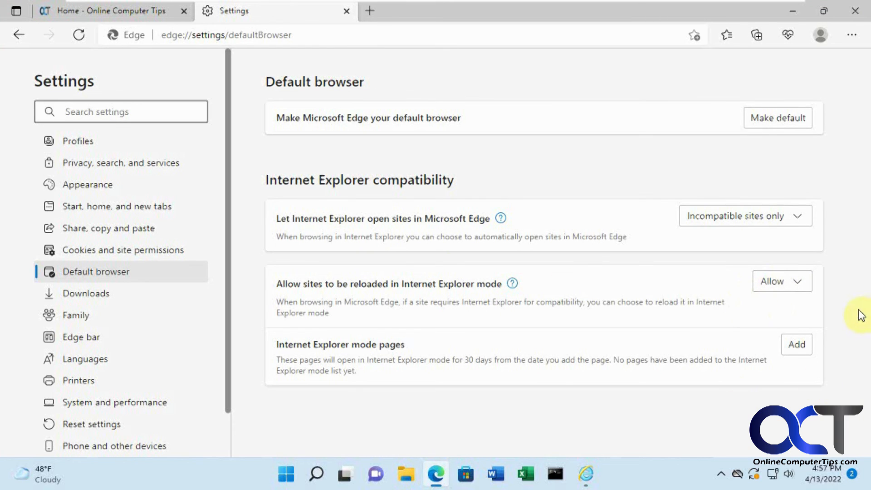